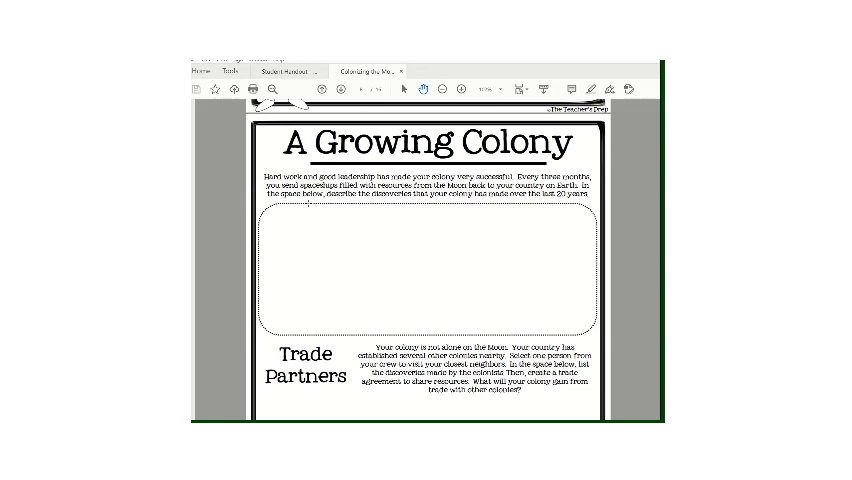
{"action": "scroll", "scroll_direction": "down", "scroll_amount": 3}
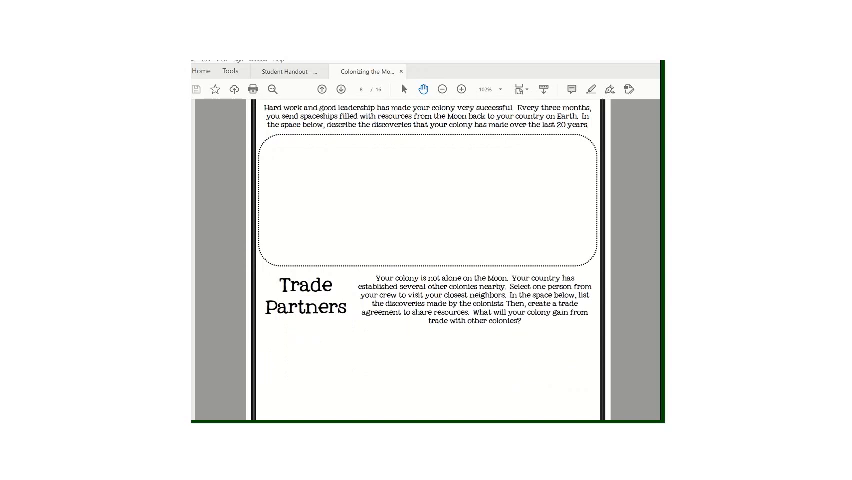
{"action": "scroll", "scroll_direction": "down", "scroll_amount": 3}
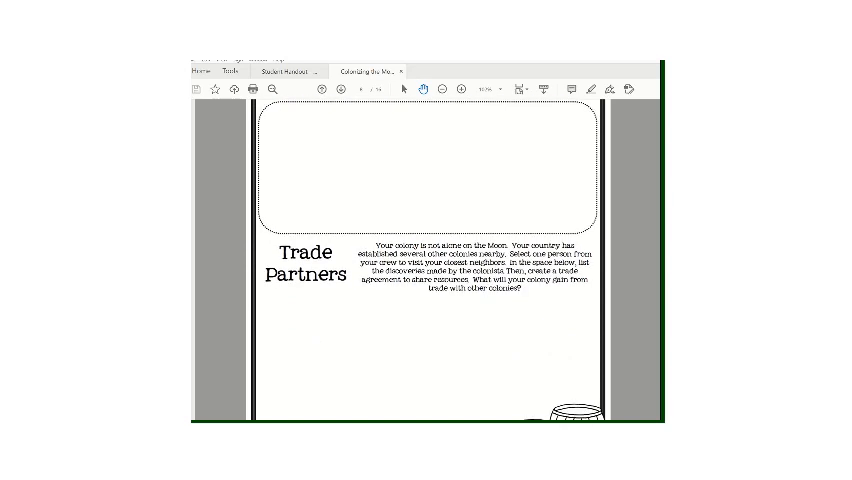